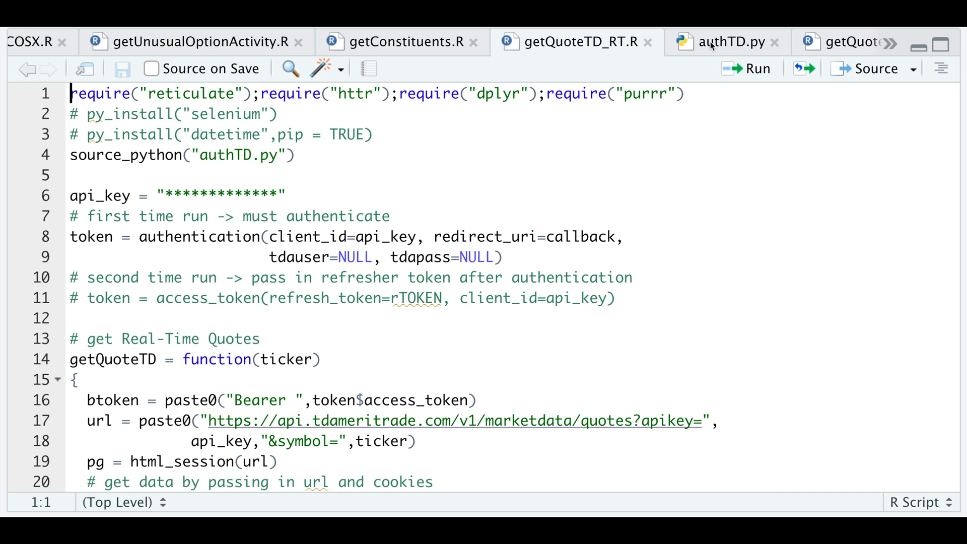
# Step: Switch to the authTD.py tab to view its imports and authentication function
pyautogui.click(724, 42)
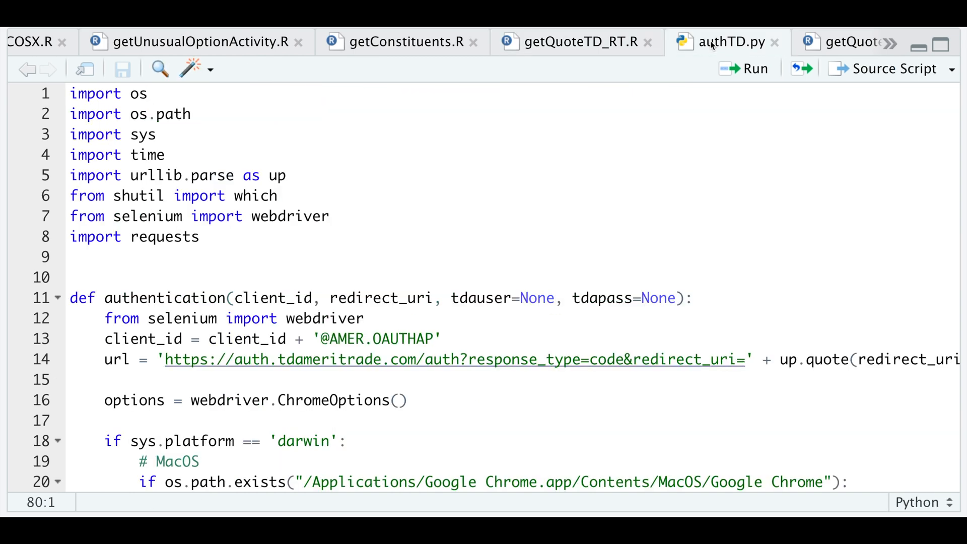
pyautogui.moveTo(577, 228)
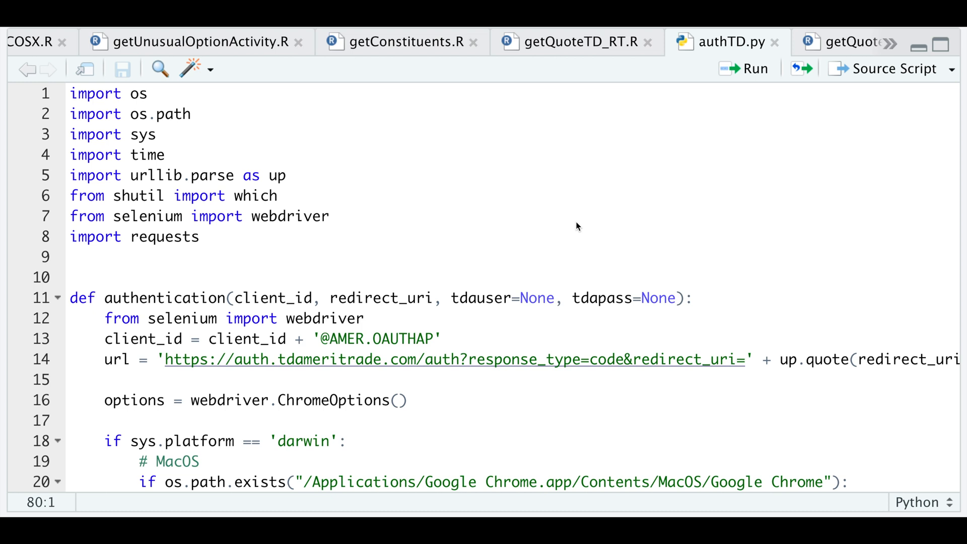
pyautogui.moveTo(608, 127)
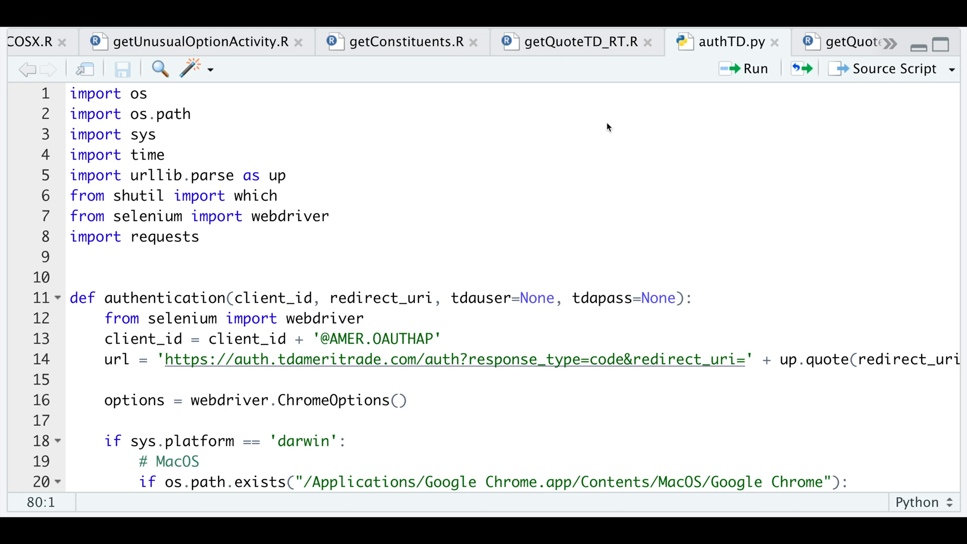
pyautogui.click(574, 42)
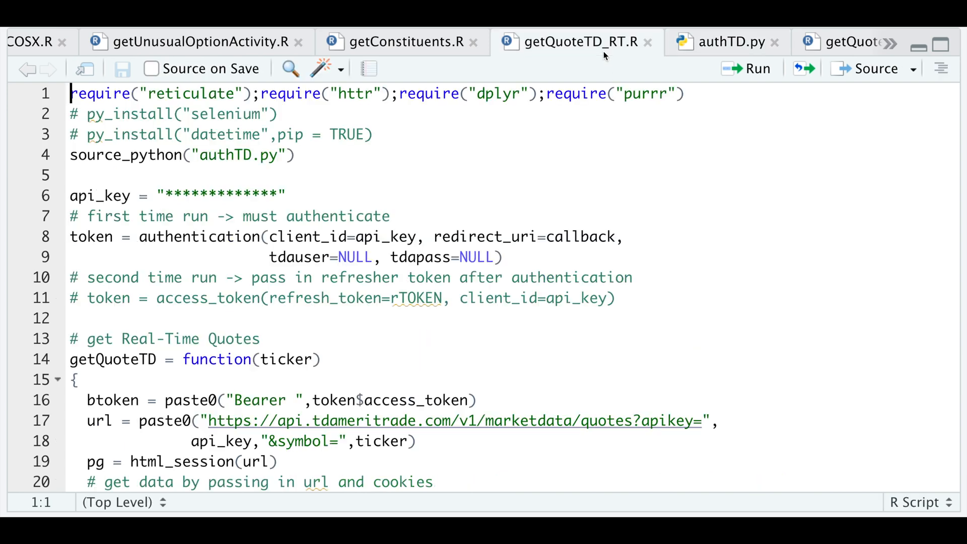
pyautogui.moveTo(555, 217)
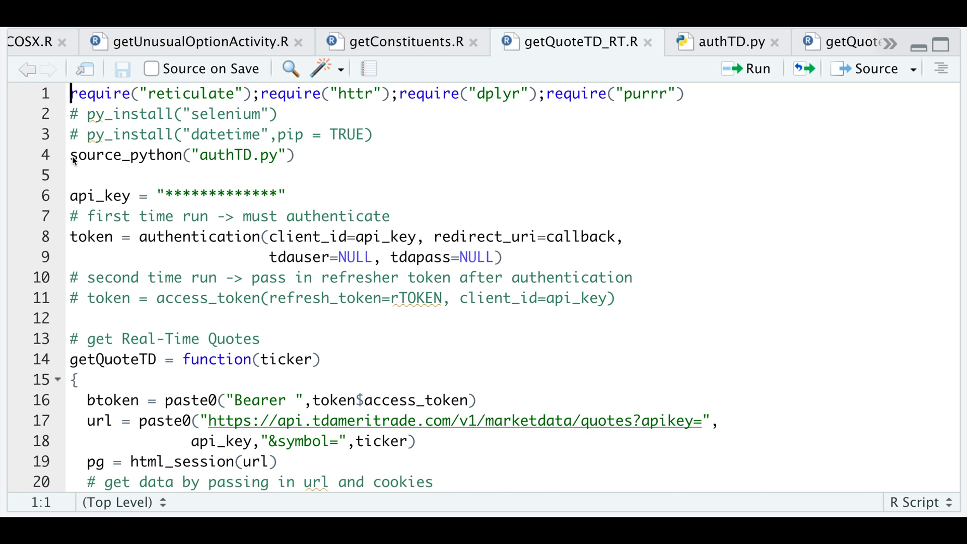
pyautogui.moveTo(142, 129)
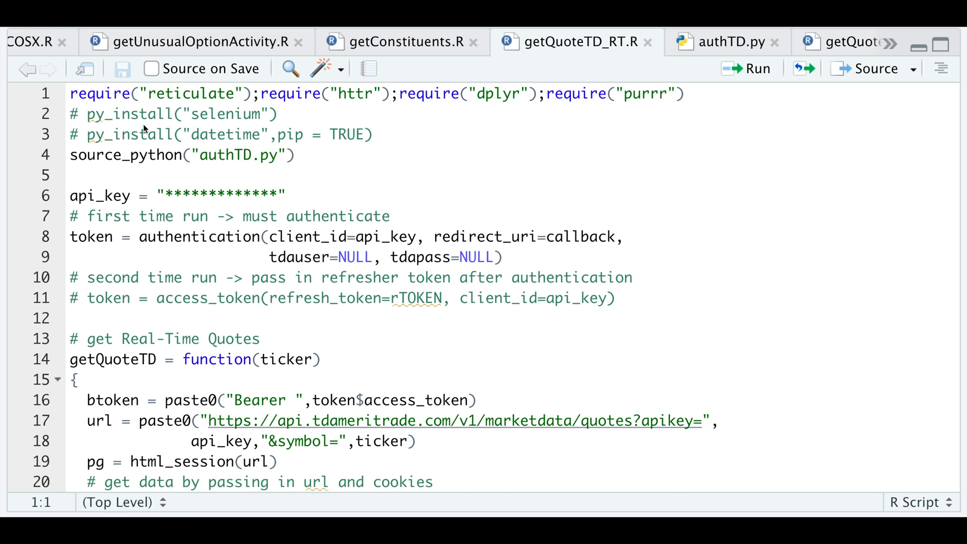
pyautogui.moveTo(311, 165)
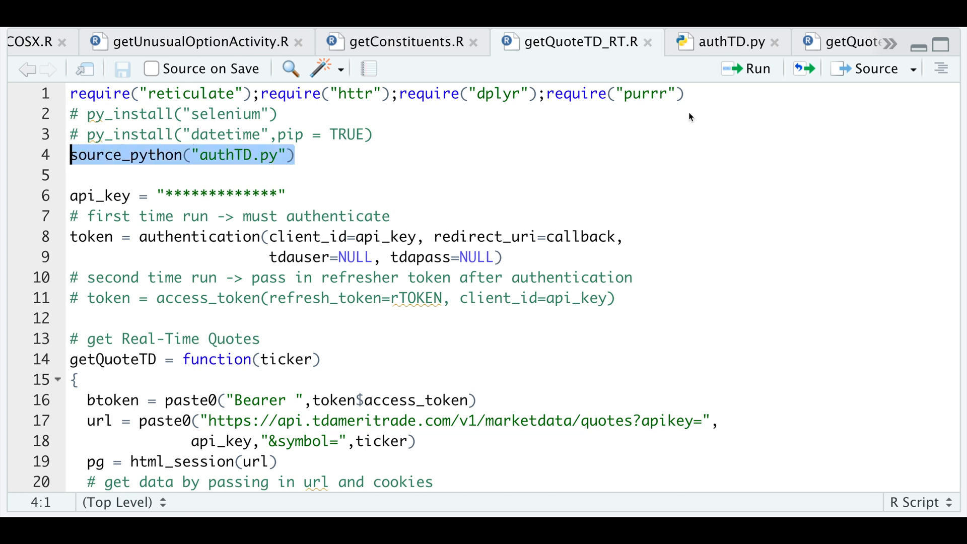
pyautogui.moveTo(121, 203)
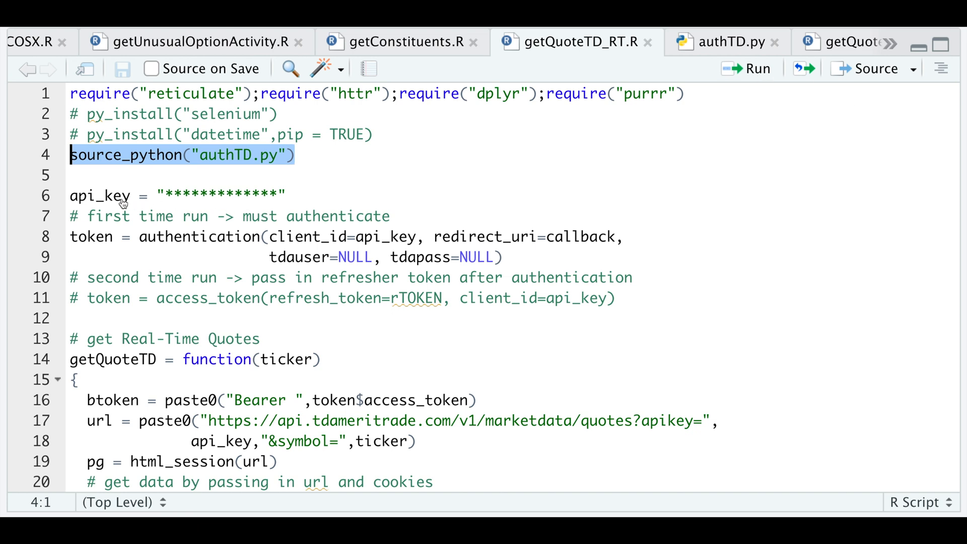
pyautogui.moveTo(596, 250)
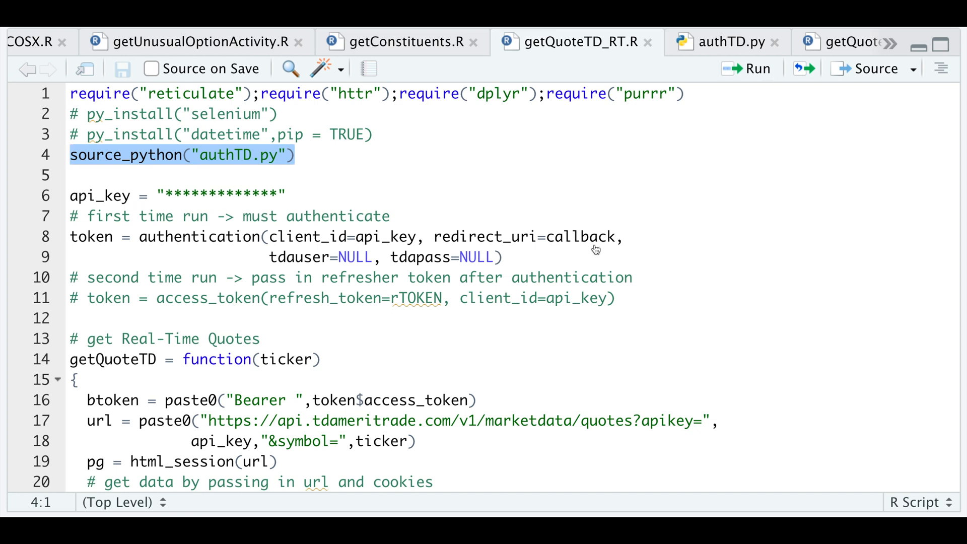
pyautogui.click(391, 216)
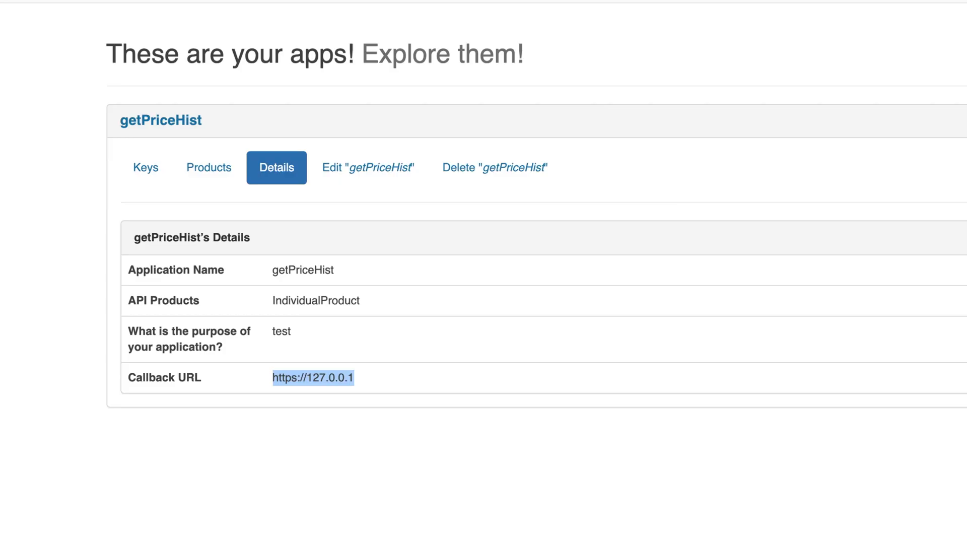
pyautogui.rightClick(313, 376)
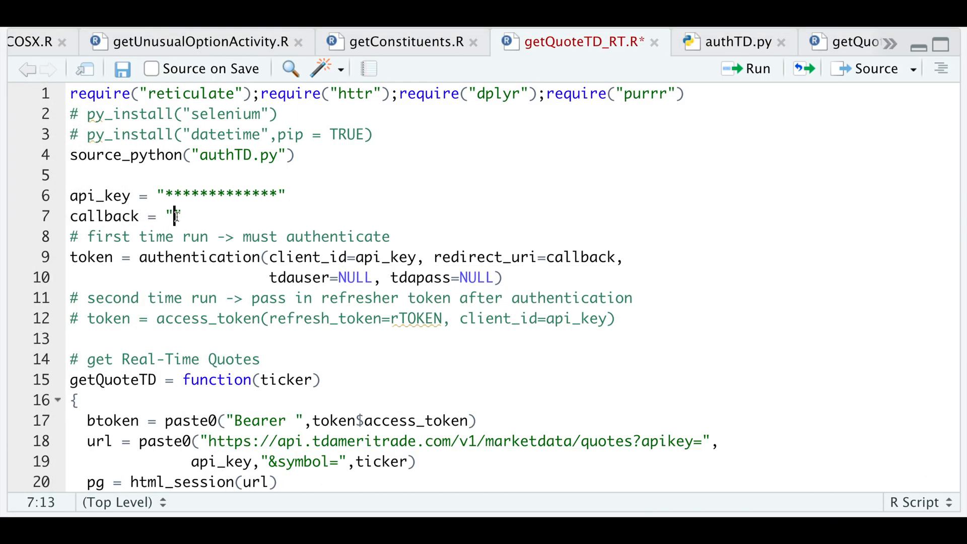
pyautogui.write('https://127.0.0.1')
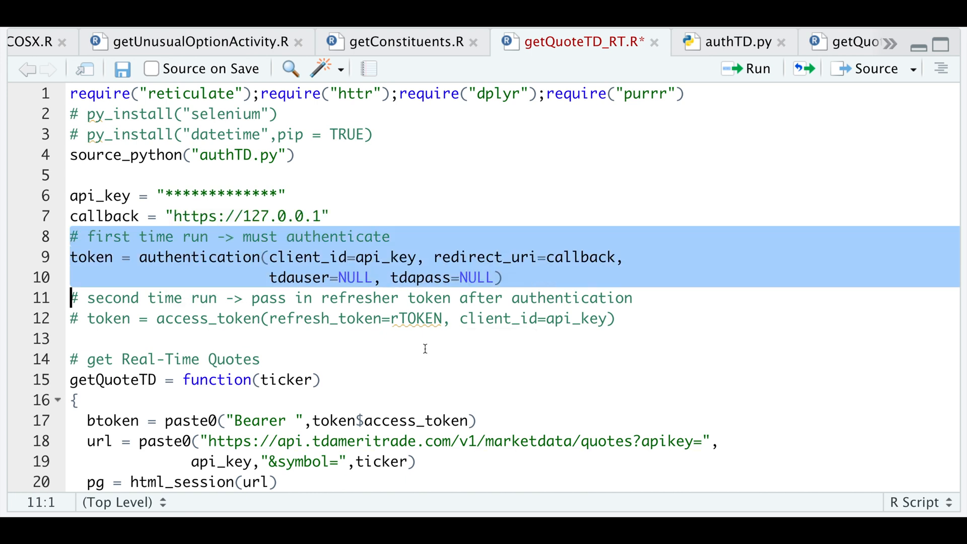
pyautogui.click(746, 68)
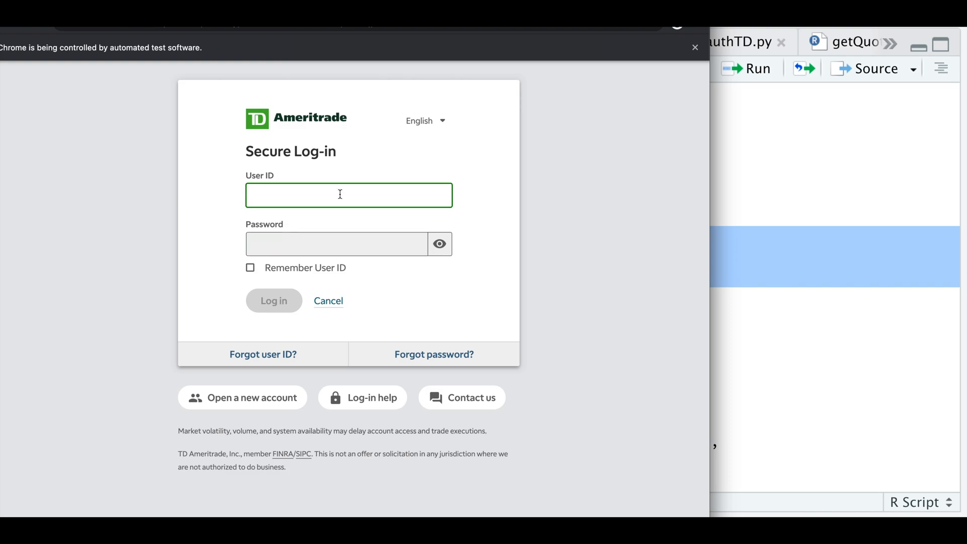
# Step: Log in to TD Ameritrade and allow getPriceHist access, redirecting to 127.0.0.1
pyautogui.click(273, 302)
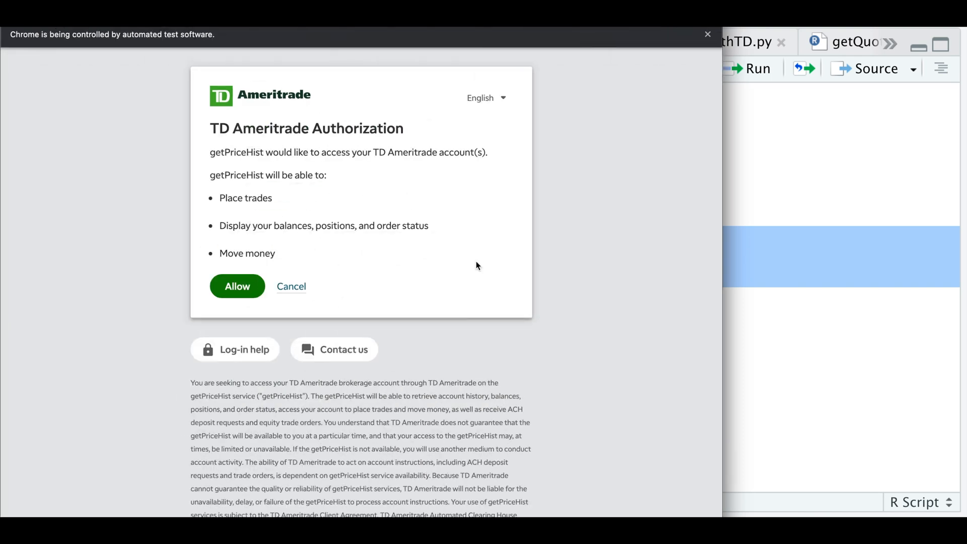
pyautogui.moveTo(278, 302)
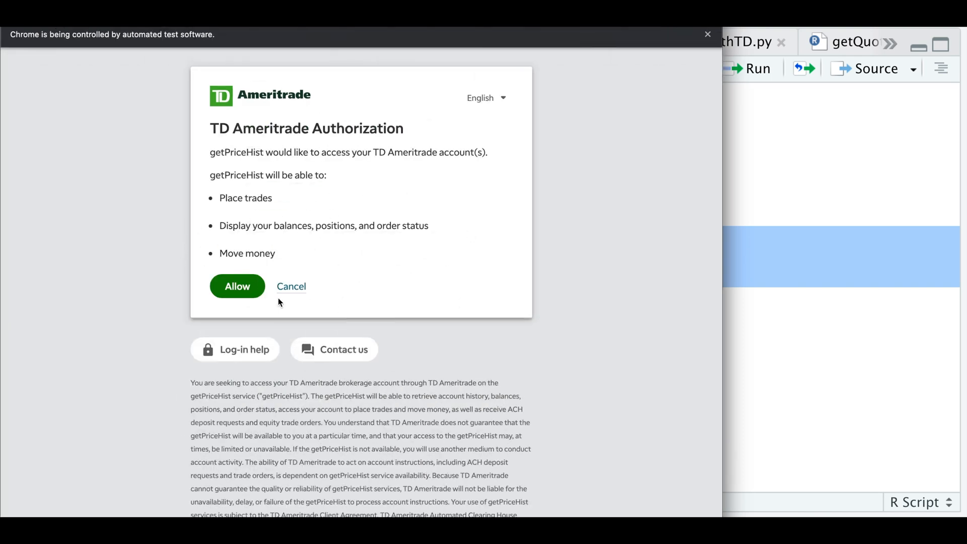
pyautogui.moveTo(241, 295)
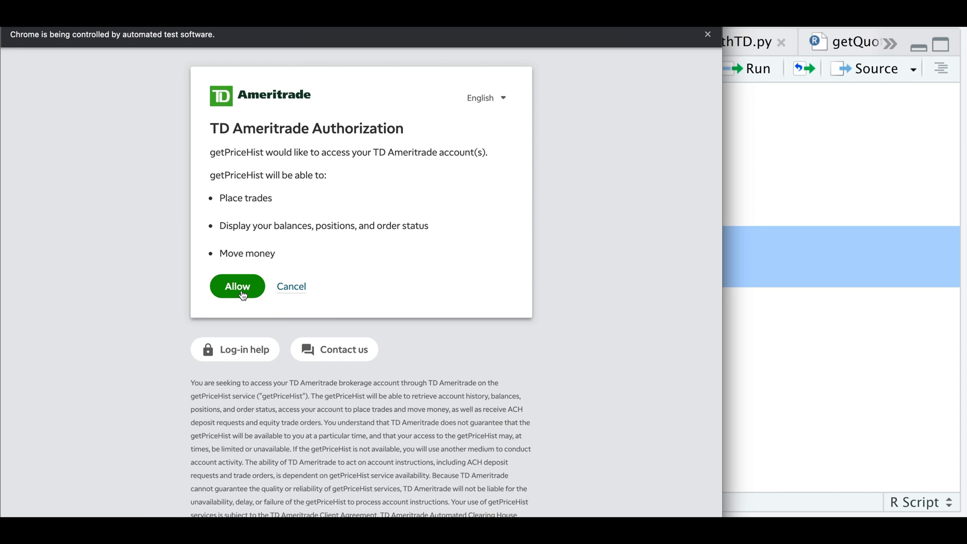
pyautogui.click(236, 286)
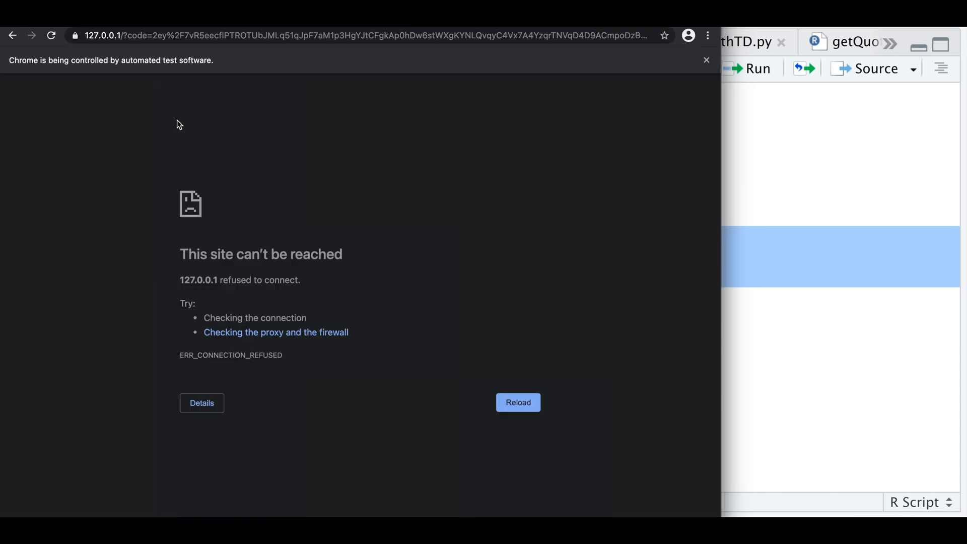
pyautogui.moveTo(502, 237)
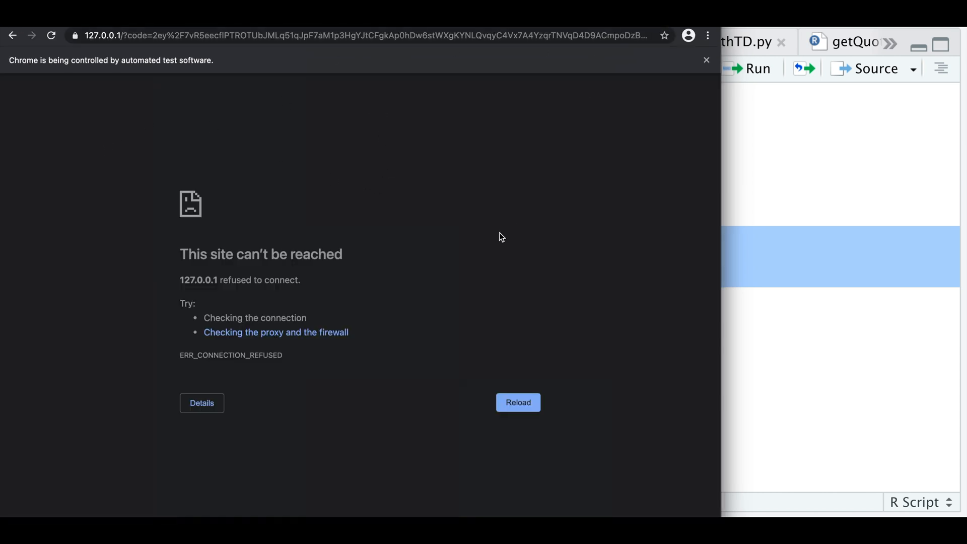
pyautogui.moveTo(611, 134)
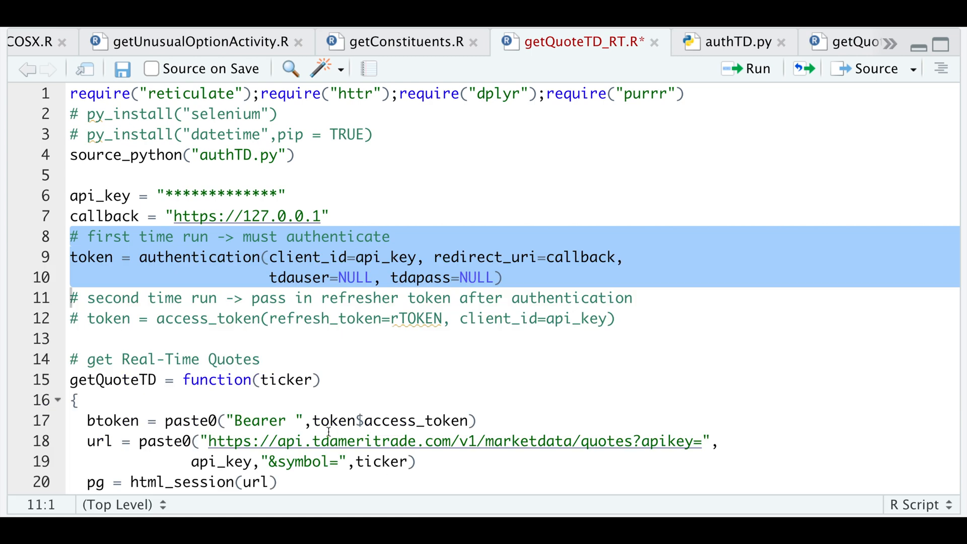
pyautogui.moveTo(214, 303)
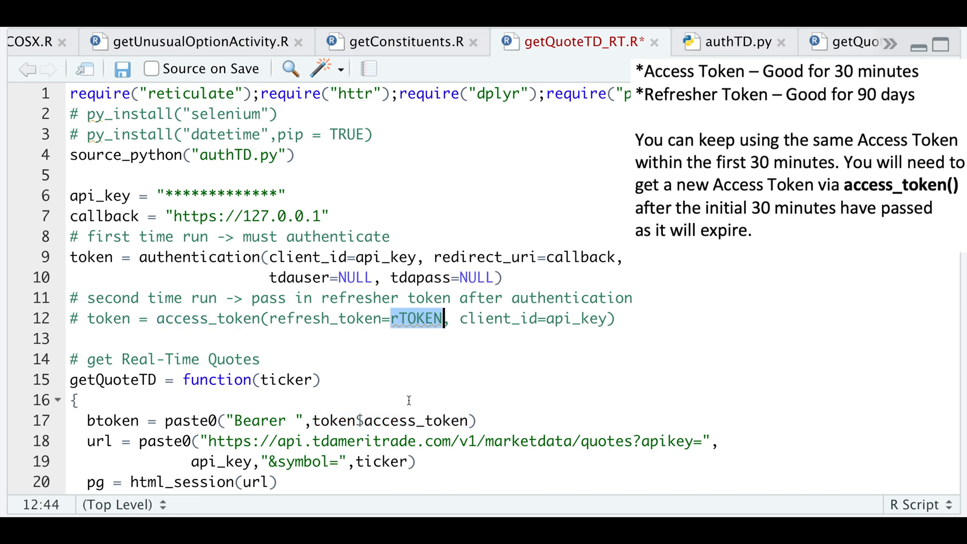
# Step: Replace rTOKEN with token$refresh_token in the line 12 access_token call
pyautogui.write('token$refresh_token')
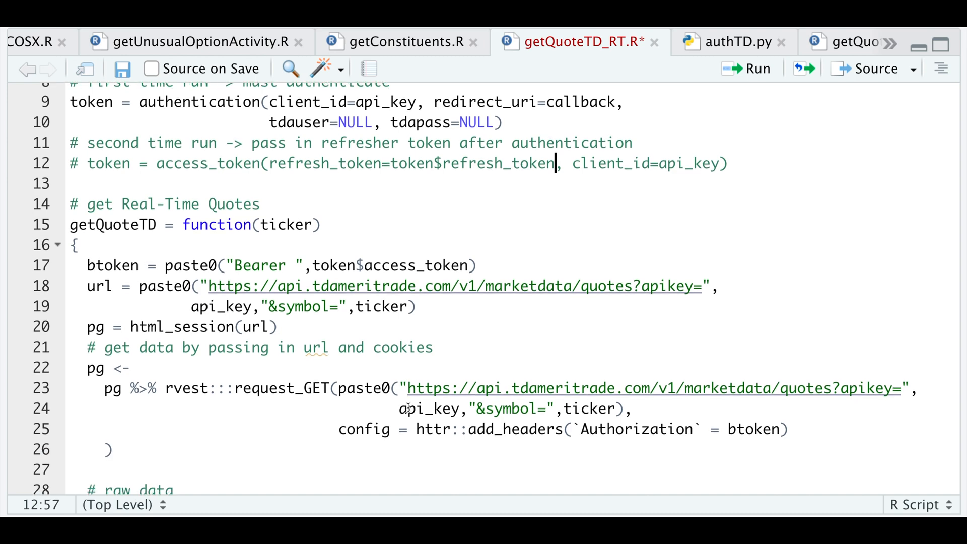
# Step: Review getQuoteTD, then run line 38 df = getQuoteTD("AMZN") to fetch Amazon's quote
pyautogui.scroll(-3)
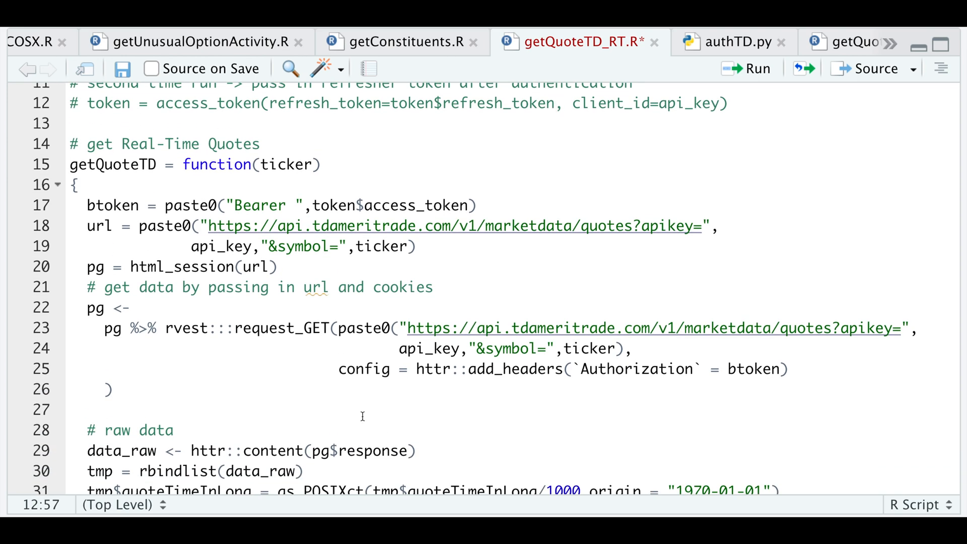
pyautogui.scroll(3)
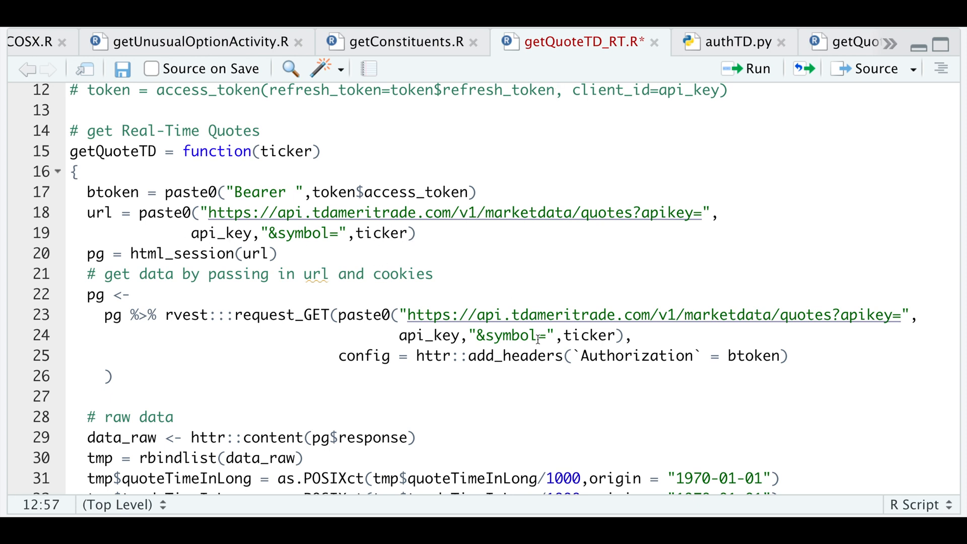
pyautogui.scroll(-3)
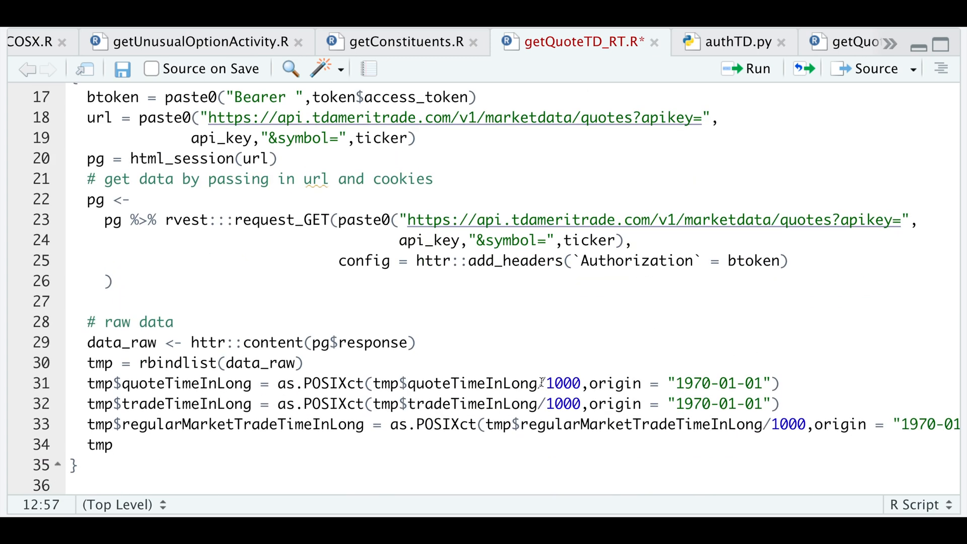
pyautogui.moveTo(233, 390)
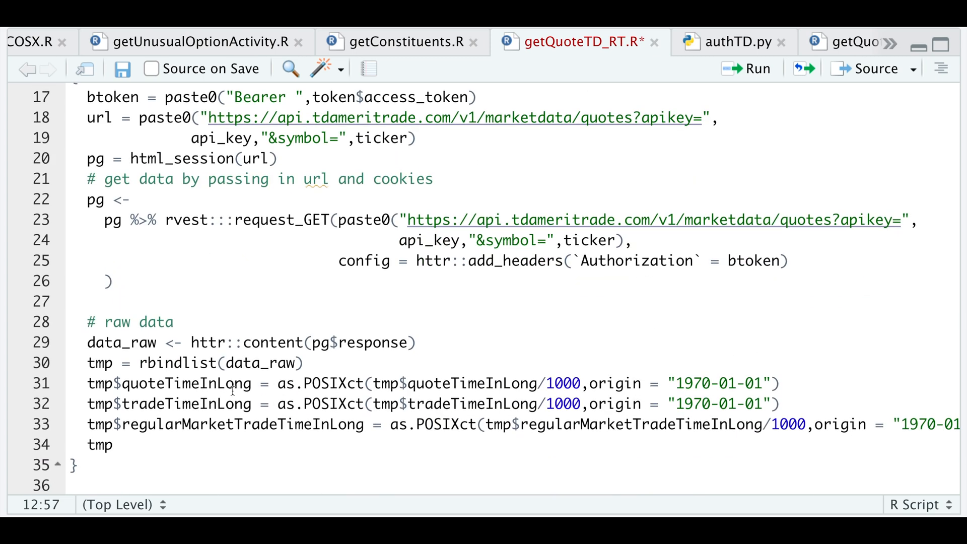
pyautogui.scroll(3)
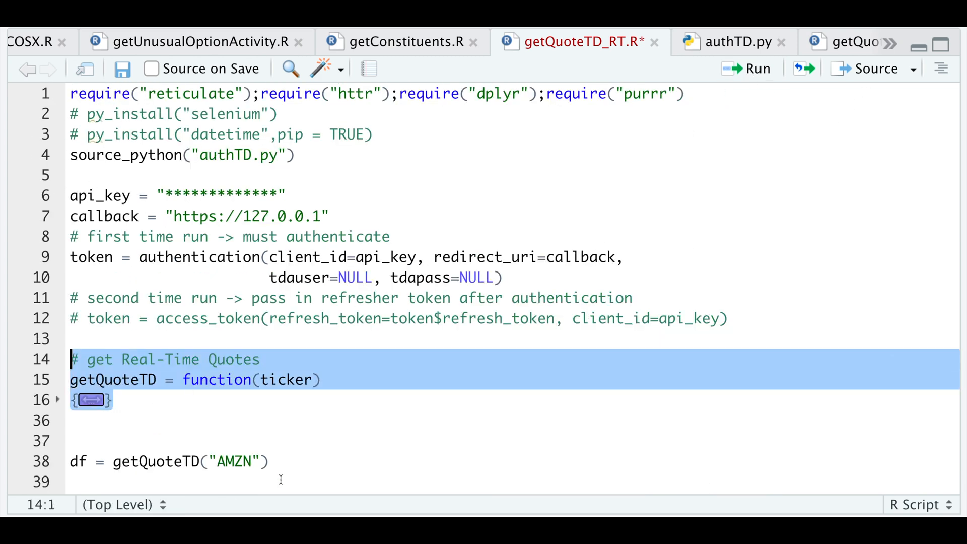
pyautogui.click(268, 461)
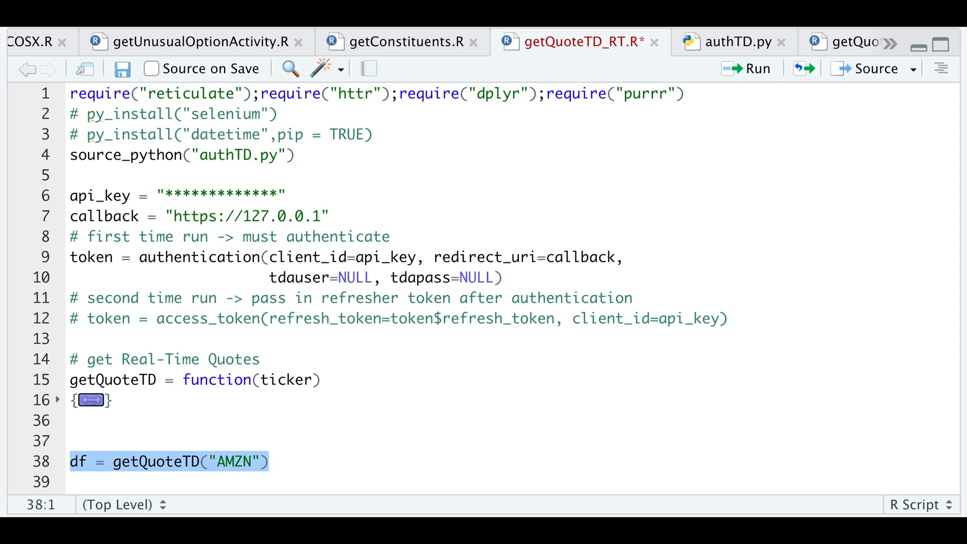
pyautogui.click(755, 68)
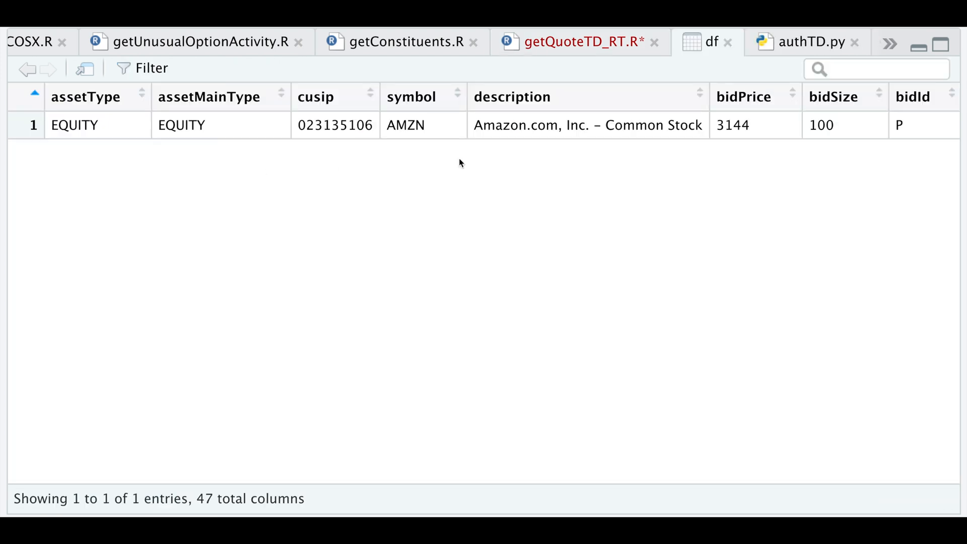
# Step: Scroll across df's remaining quote columns through delayed FALSE, then return to getQuoteTD_RT.R
pyautogui.hscroll(3)
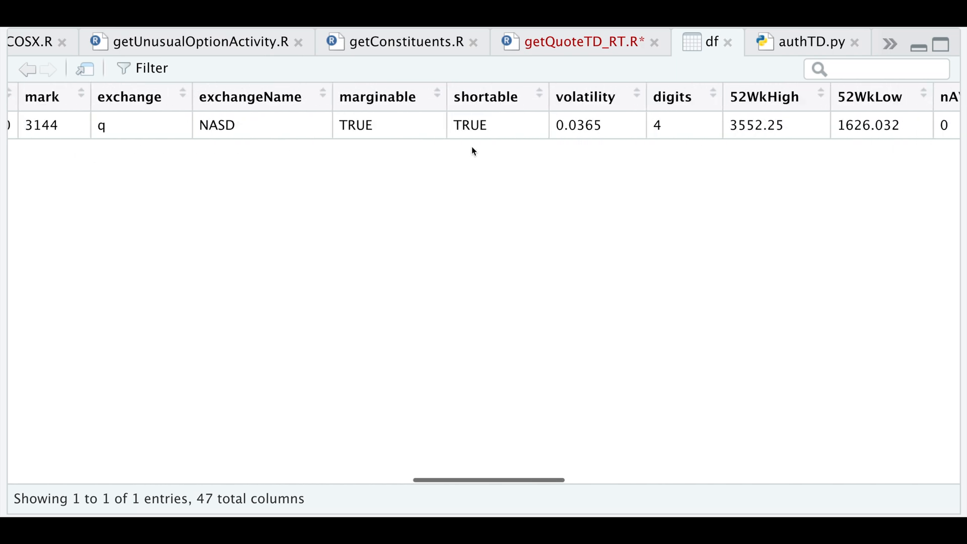
pyautogui.hscroll(3)
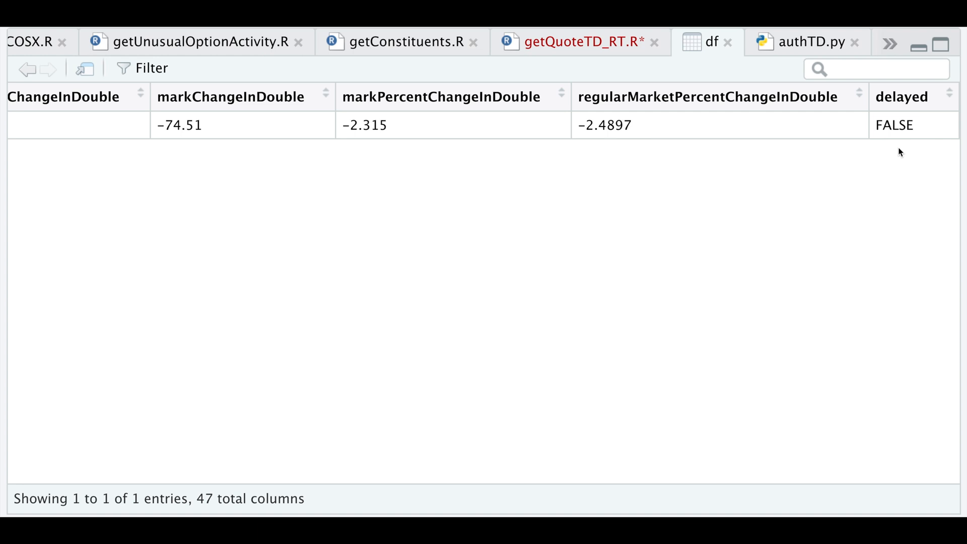
pyautogui.click(568, 42)
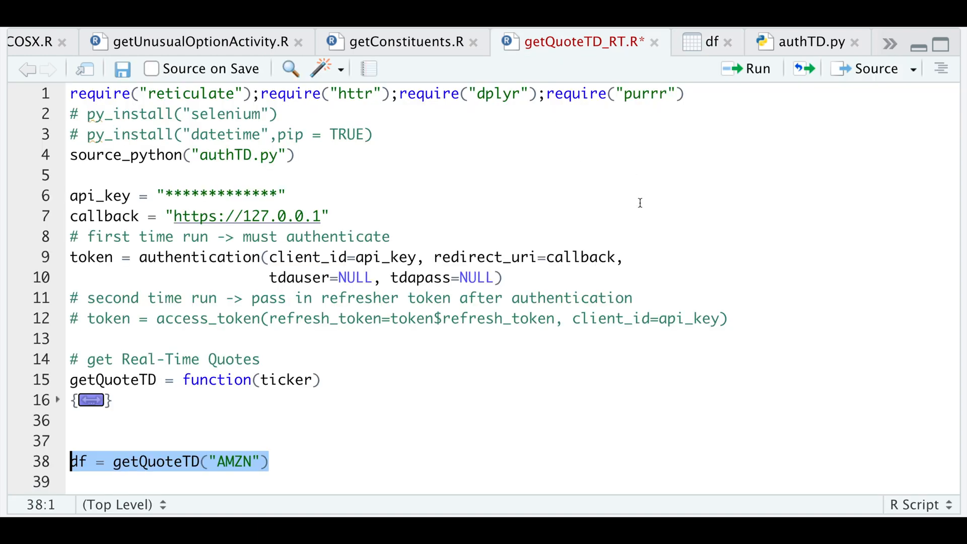